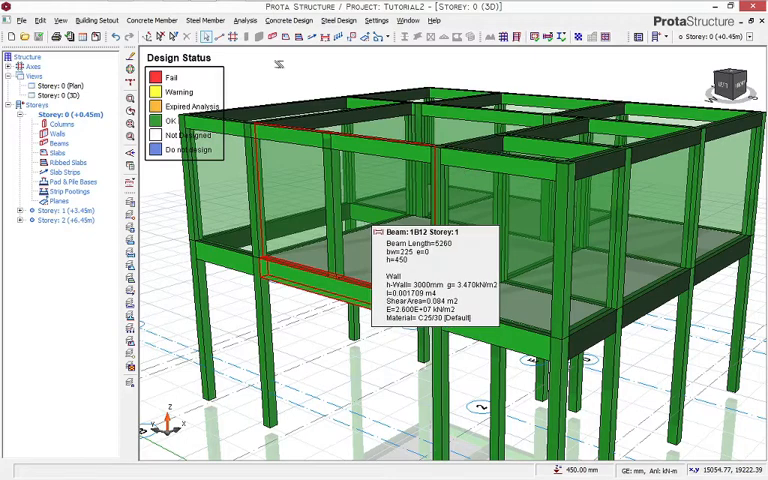
Generate form plans, column schedules and elevations for all three storeys
left_click(289, 20)
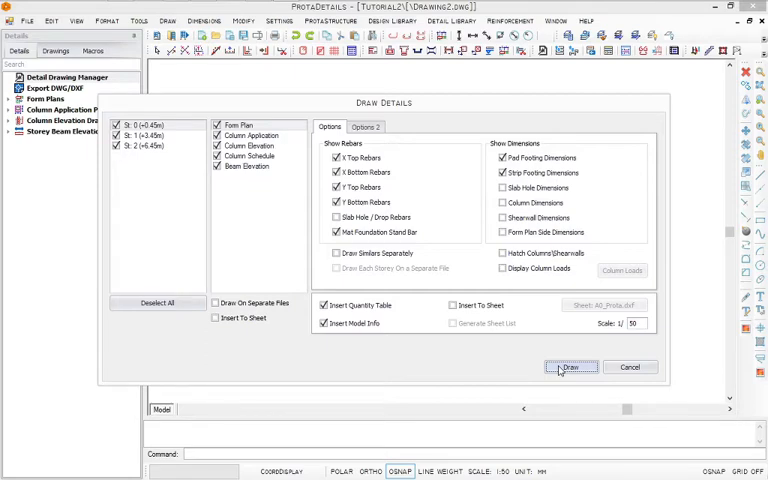
left_click(571, 367)
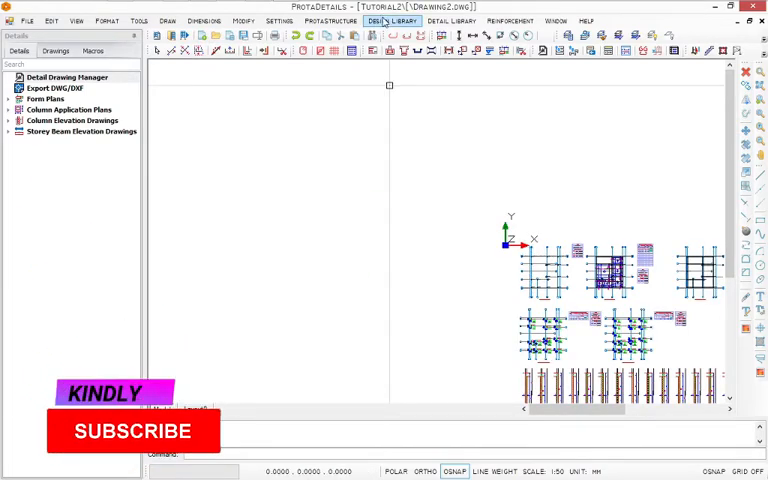
Open the Stairs design for a double-armed stair supported by its outer edge
left_click(392, 20)
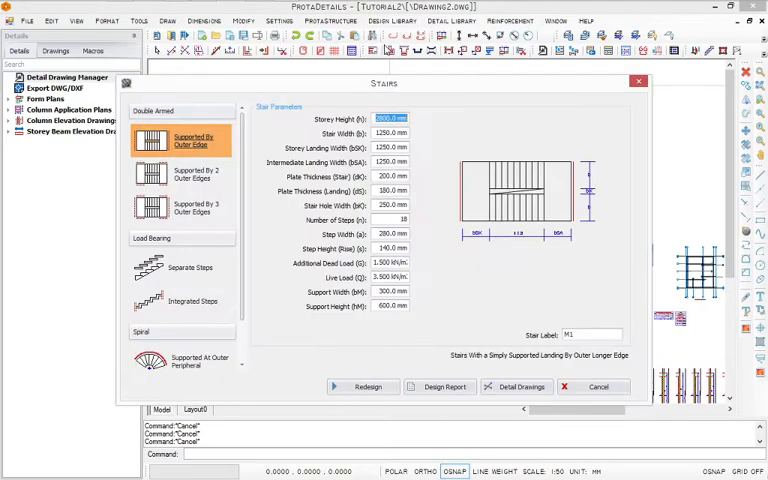
mouse_move(608, 312)
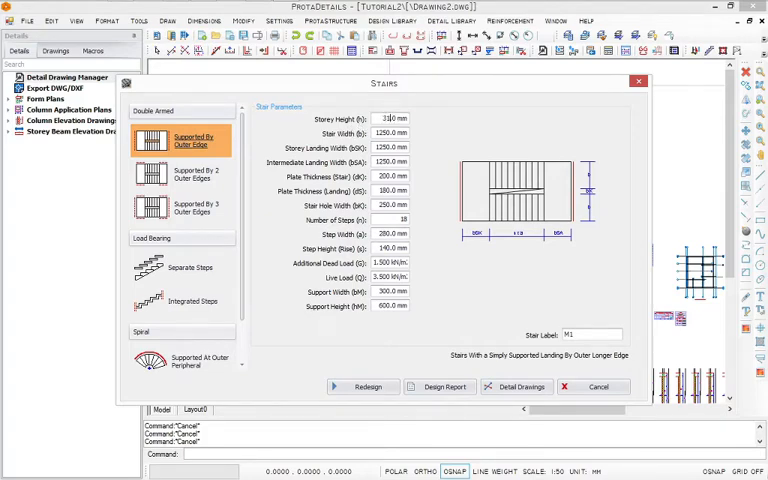
Enter 3150 mm storey height and 2000 mm stair width in the Stairs dialog
type("3150.")
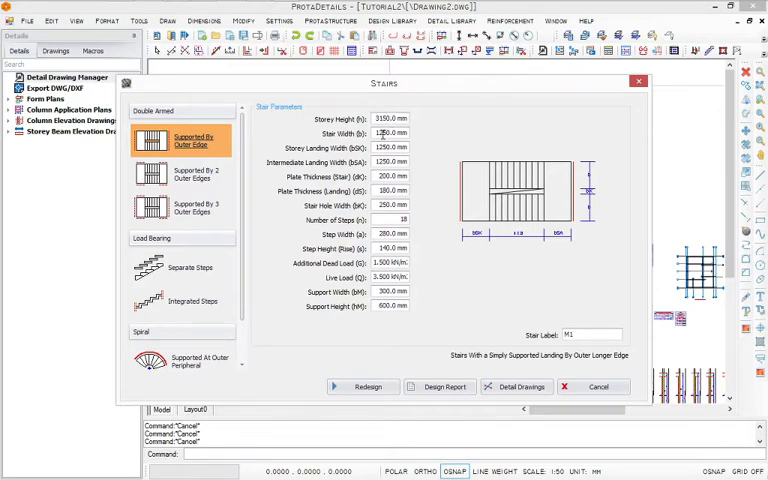
left_click(389, 133)
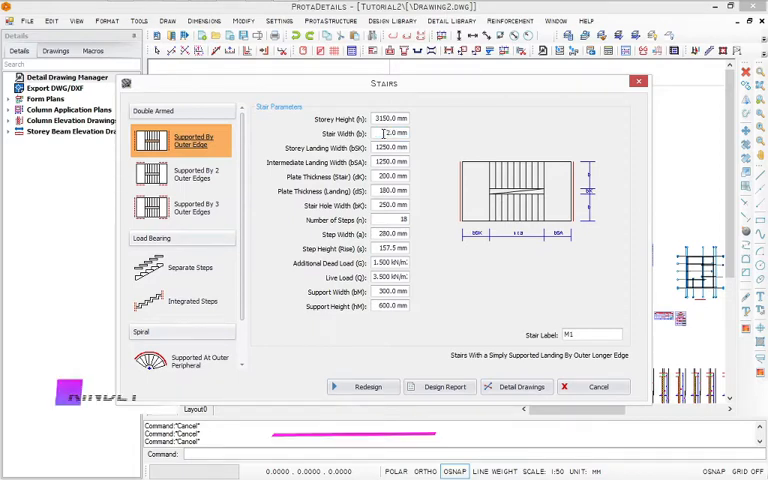
left_click(390, 133)
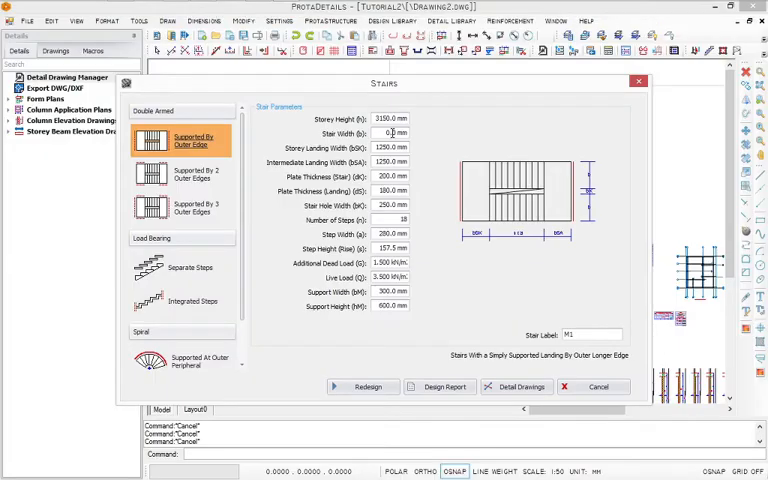
type("20.0")
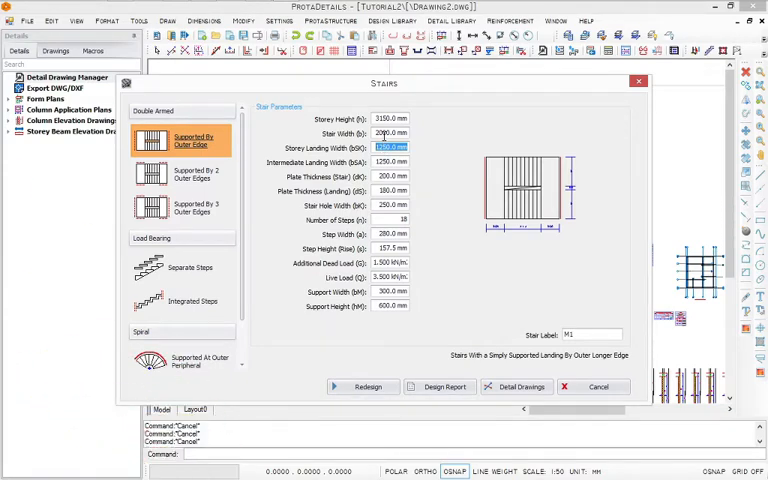
Change the stair width to 1200 mm
left_click(390, 133)
type("10")
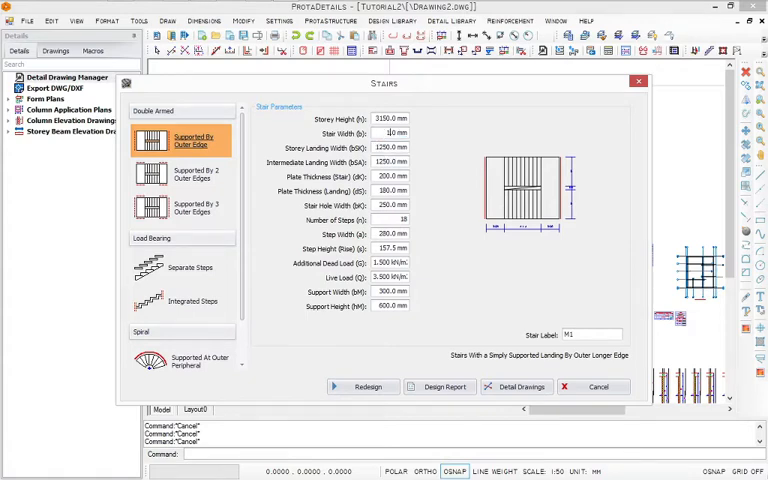
type("1200")
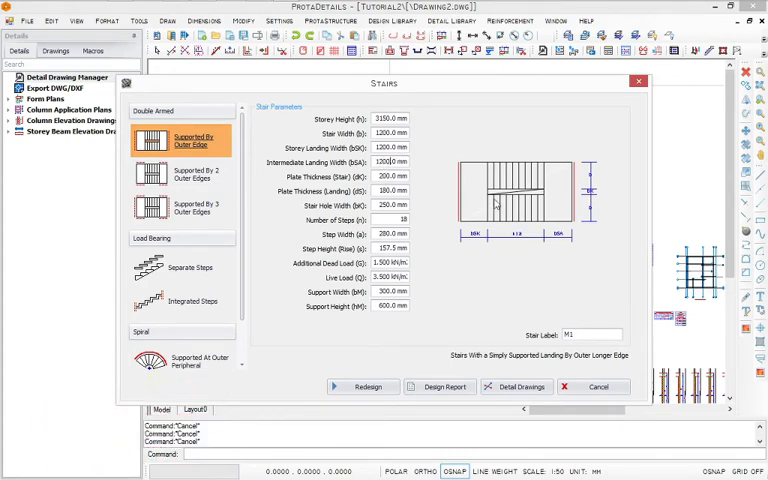
mouse_move(489, 225)
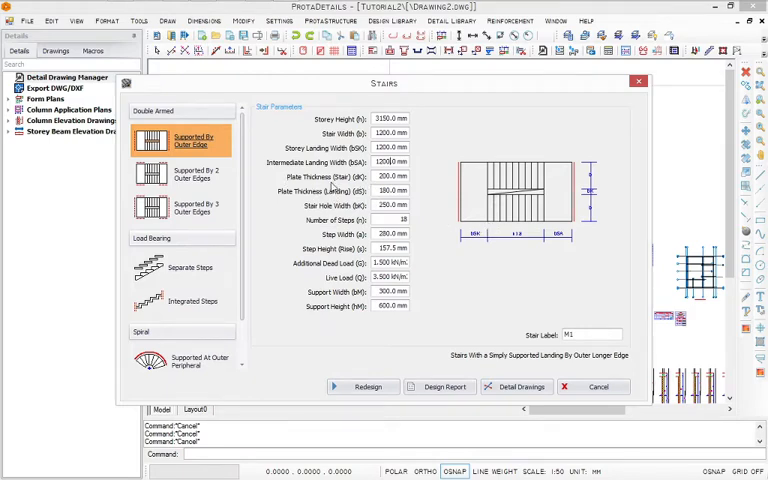
mouse_move(330, 187)
type("150")
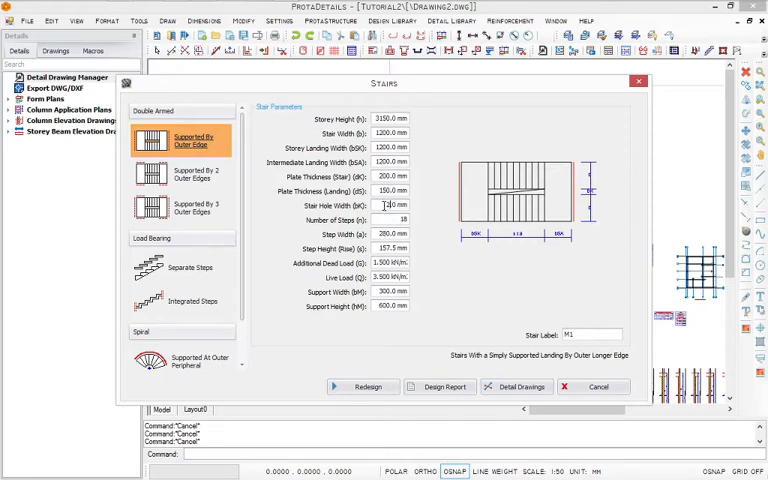
View the stairwell dimensions between the two lounges in the AutoCAD floor plan
left_click(392, 219)
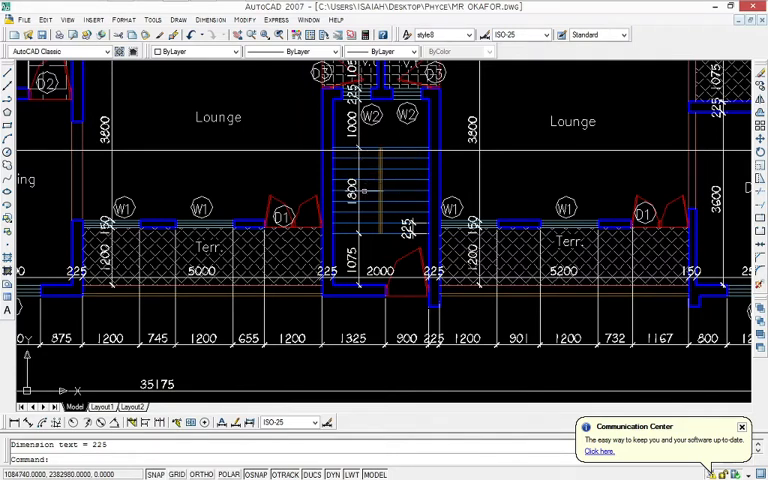
mouse_move(365, 245)
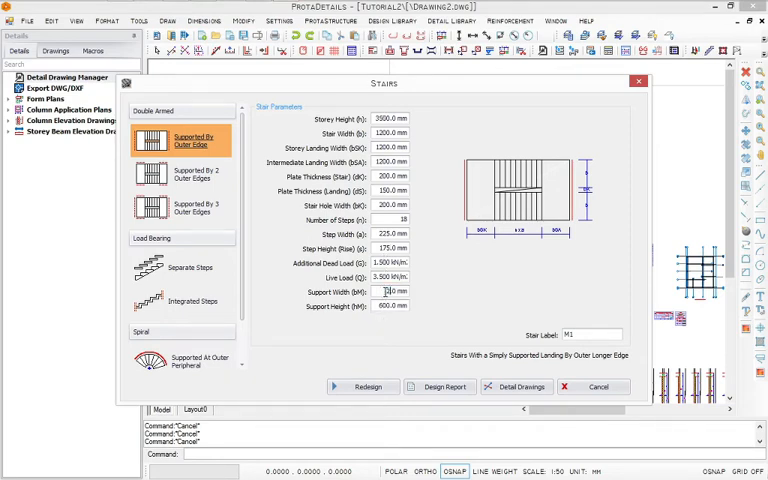
Set the 225 mm support width and recalculate the stair rebar design results
left_click(390, 291)
type("225")
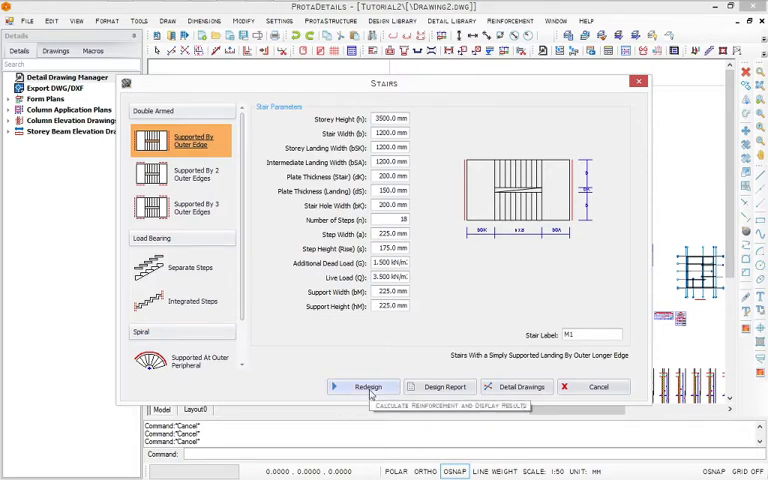
left_click(363, 386)
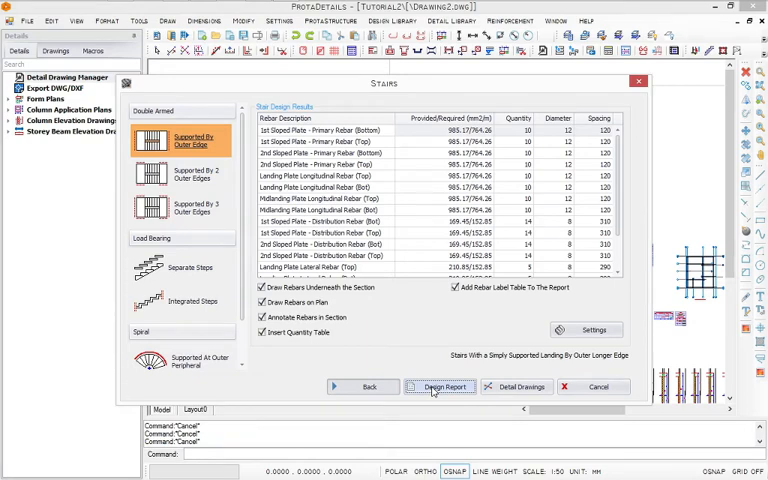
mouse_move(420, 195)
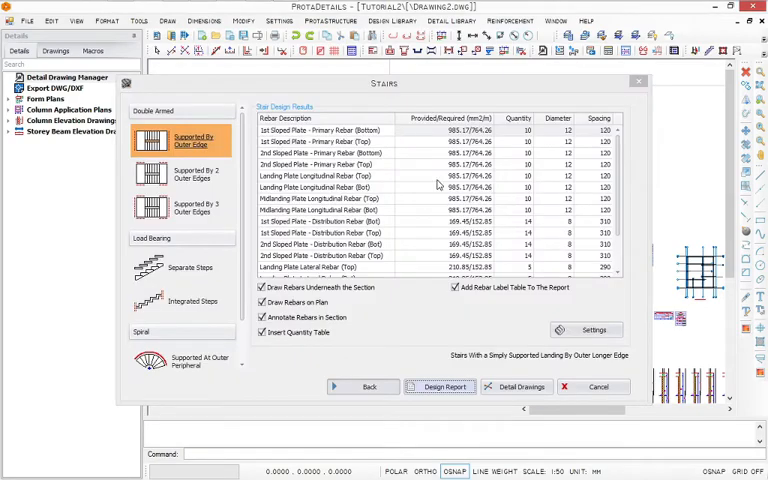
In rebar Settings, choose diameter 12 for minimum and distribution rebars, spacing 150 mm
left_click(593, 330)
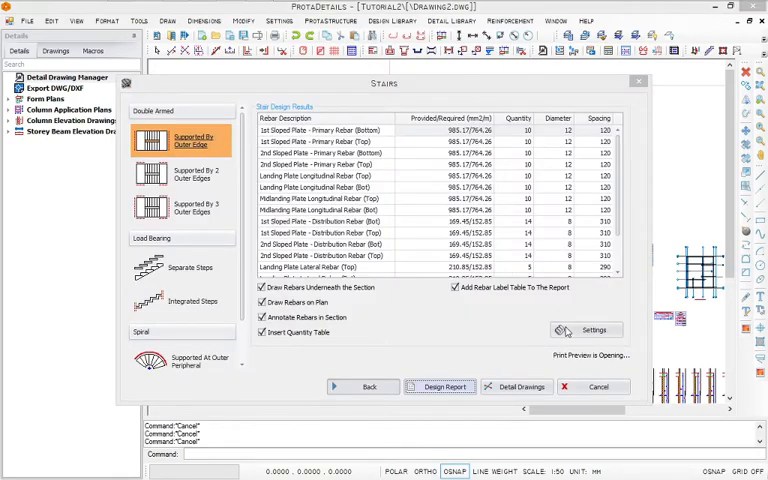
left_click(440, 386)
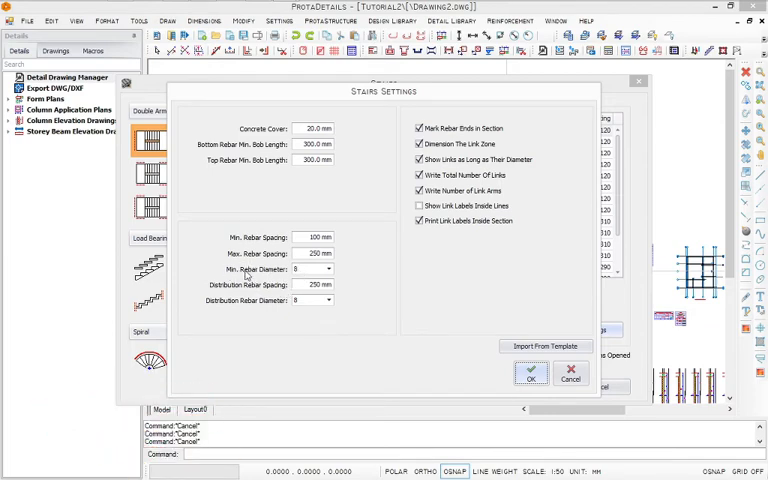
left_click(328, 270)
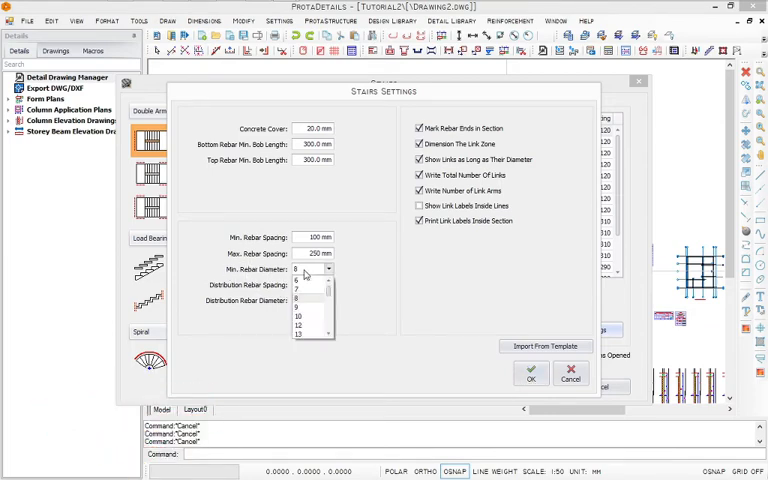
left_click(299, 317)
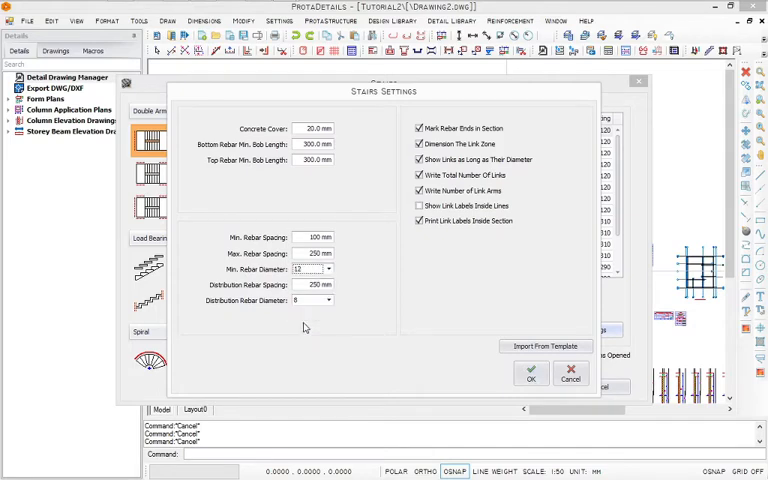
left_click(328, 301)
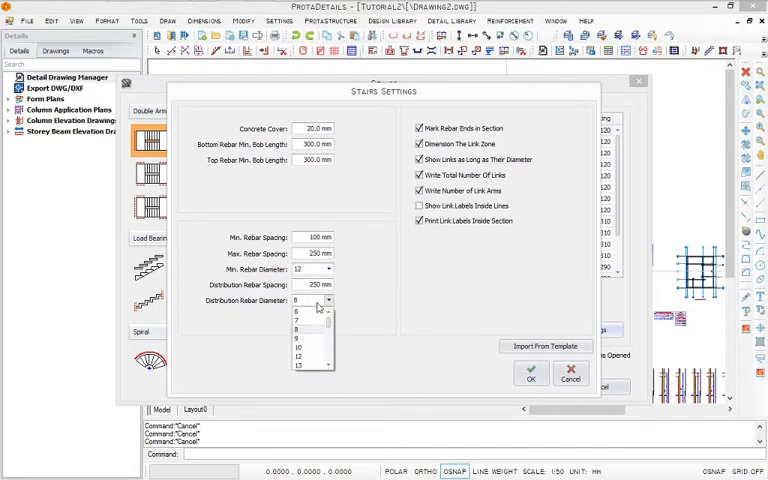
left_click(303, 364)
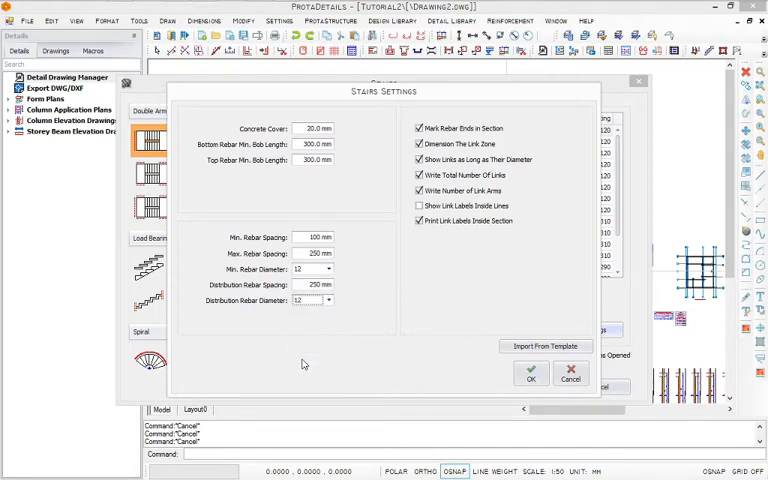
left_click(315, 237)
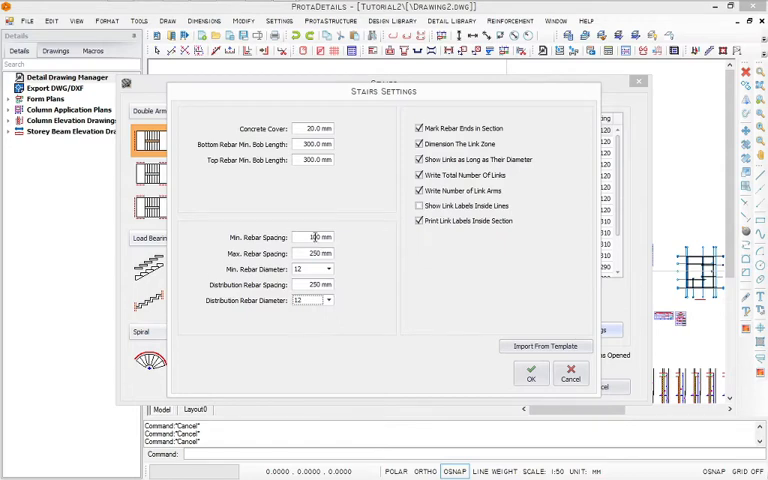
left_click(313, 237)
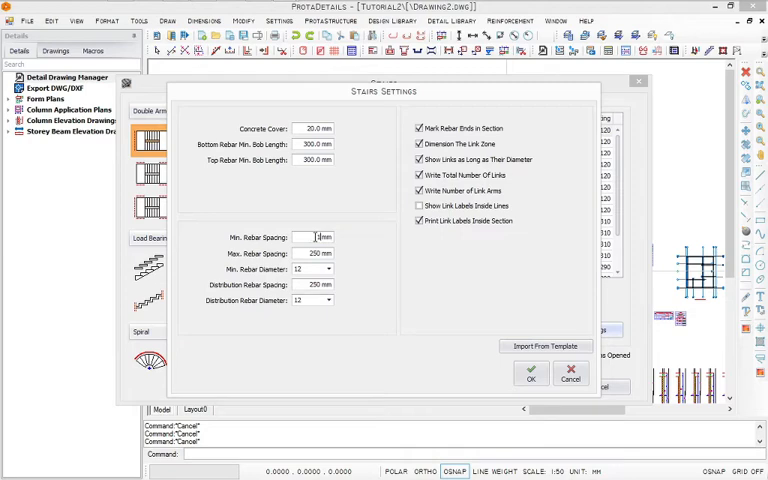
left_click(315, 253)
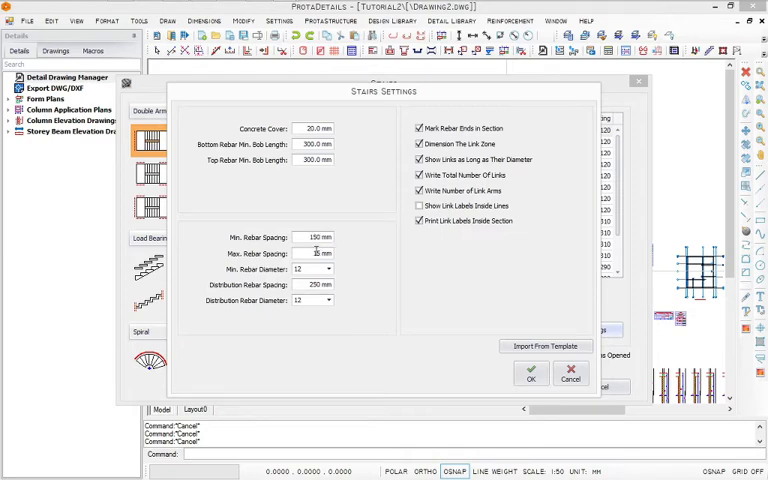
type("150")
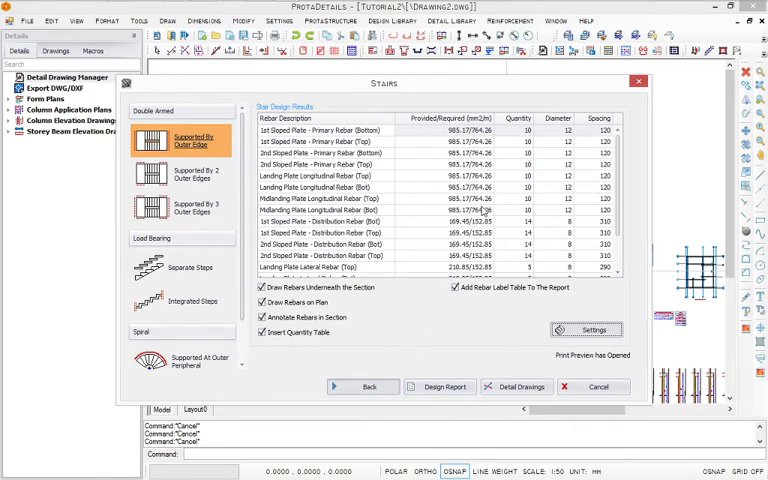
mouse_move(505, 297)
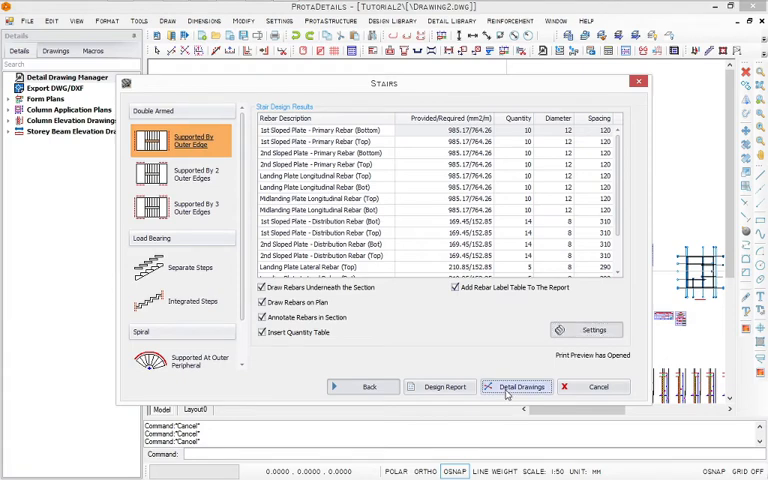
Place the two reinforced stair flight sections from Detail Drawings
left_click(516, 387)
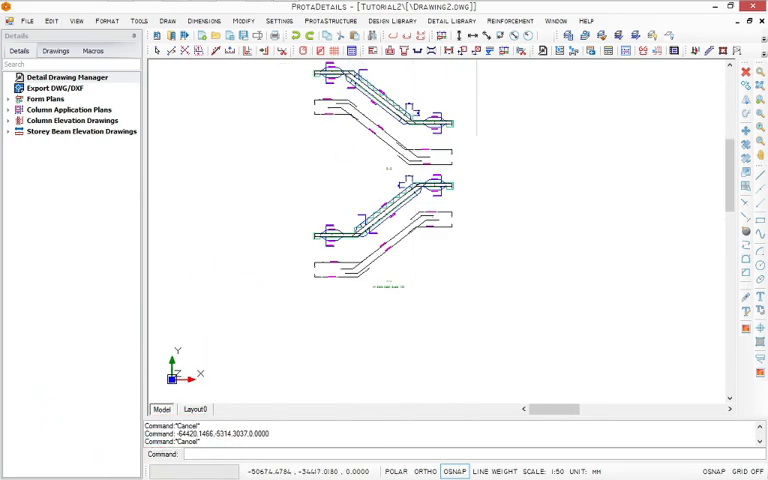
mouse_move(476, 314)
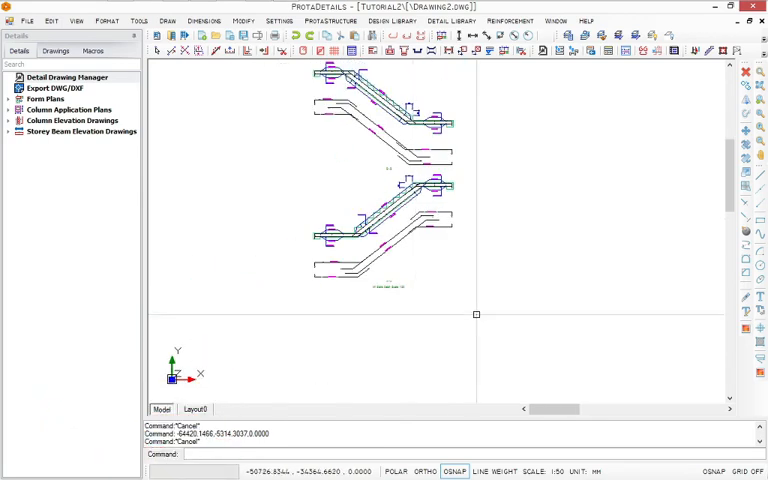